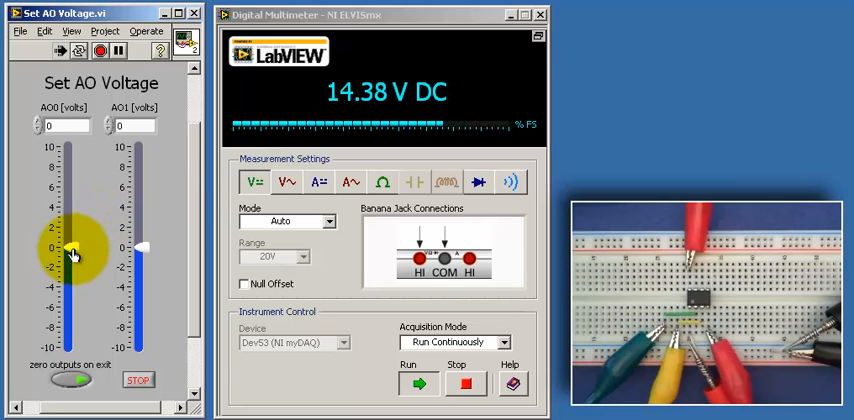
Drag the AO0 slider up to about 8 V, then down to about -3 V until the DMM flips to -13.59 V DC
left_click_drag(72, 252, 72, 214)
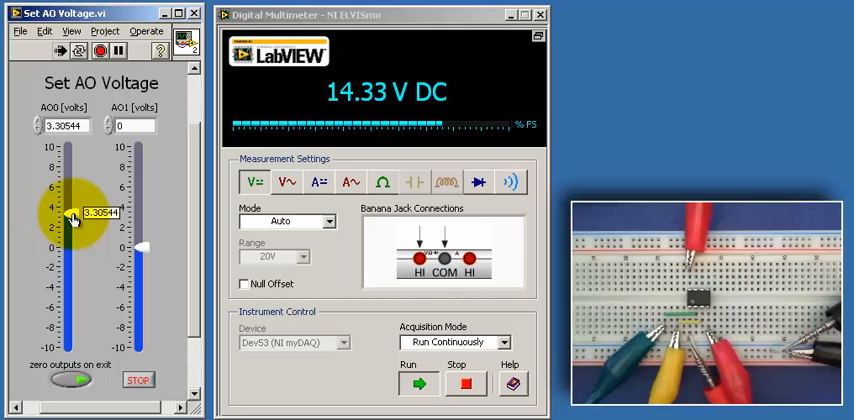
left_click_drag(72, 214, 72, 168)
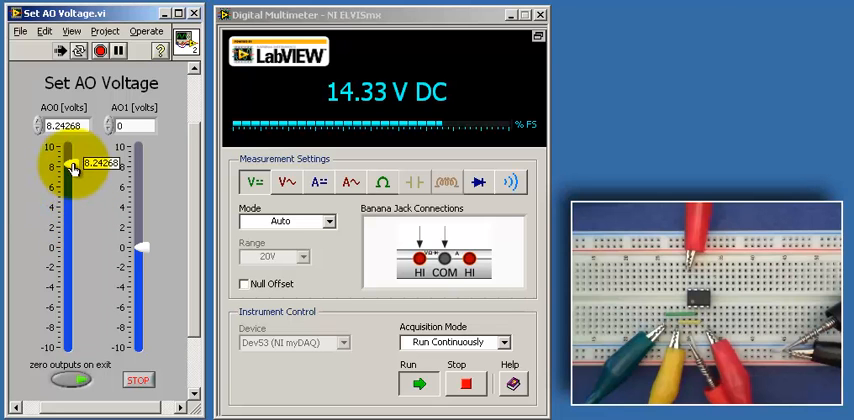
left_click_drag(72, 168, 72, 272)
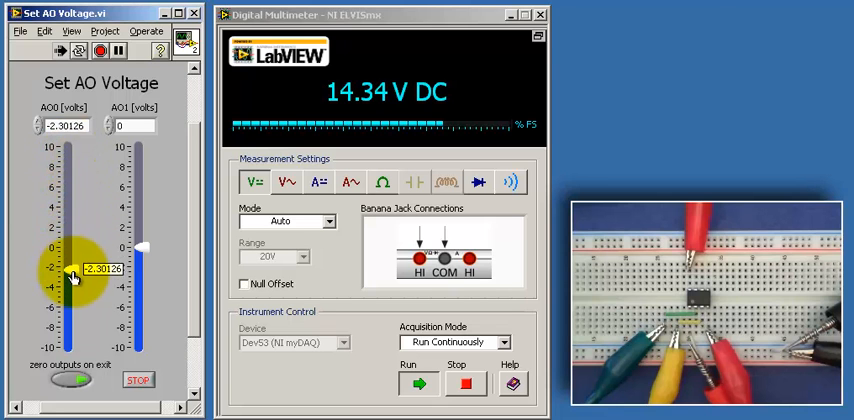
left_click_drag(76, 272, 76, 284)
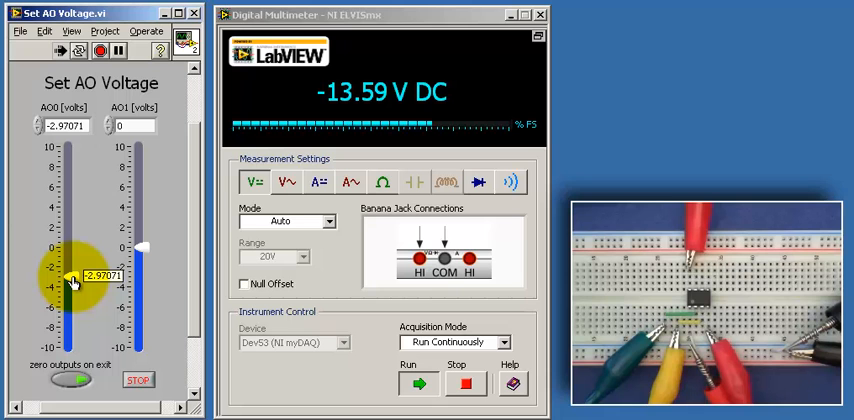